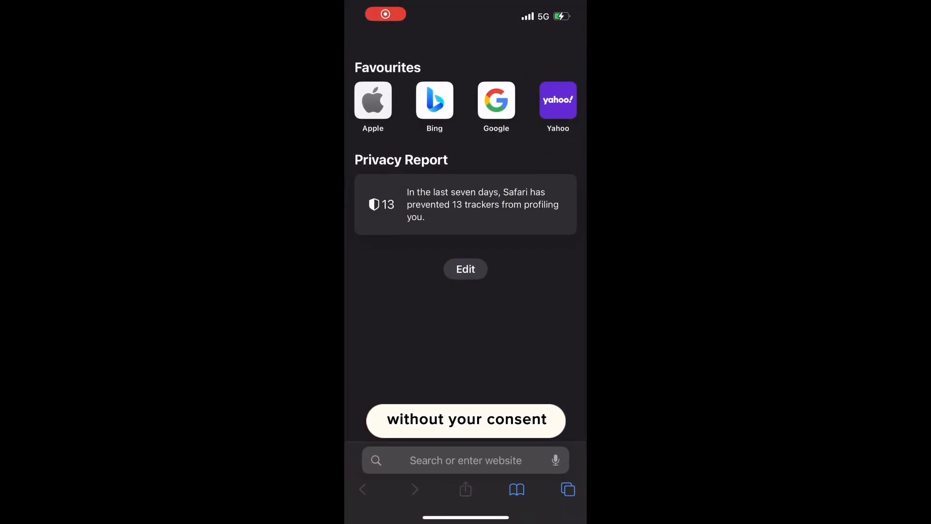
- Search Safari for "esafety commissioner" and go to the eSafety - Online Safety result
left_click(465, 460)
type("esafety comm")
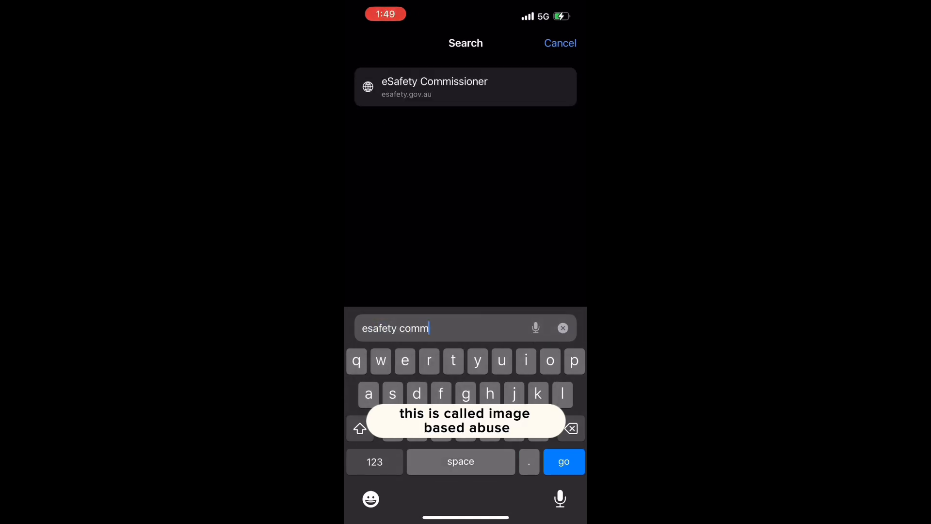
type("issioner")
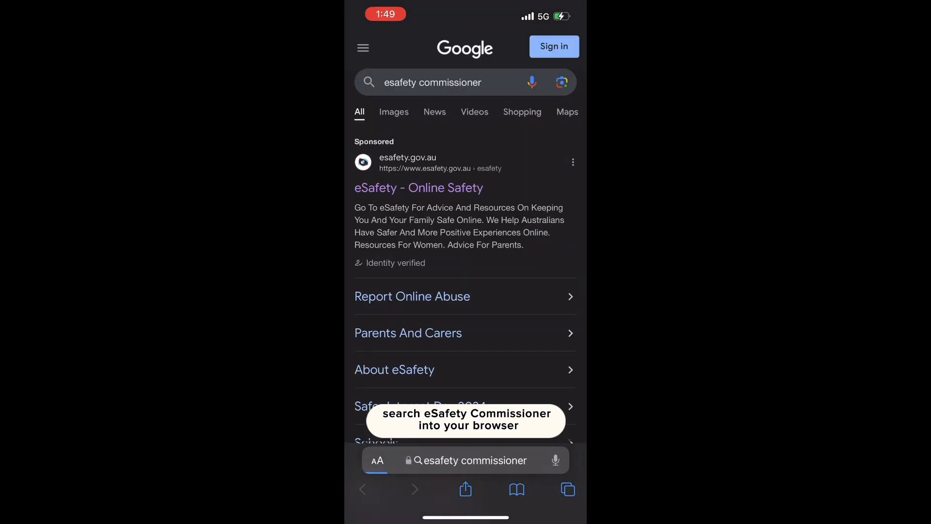
mouse_move(485, 229)
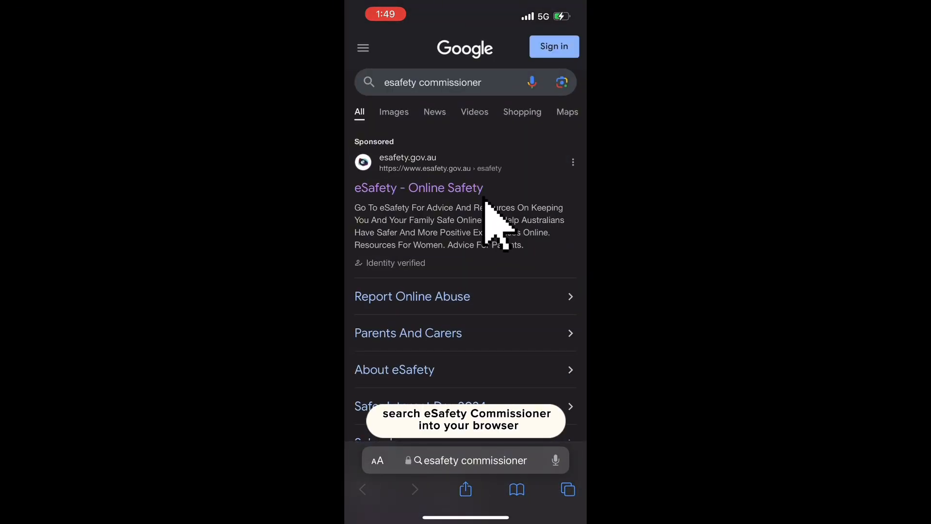
left_click(419, 188)
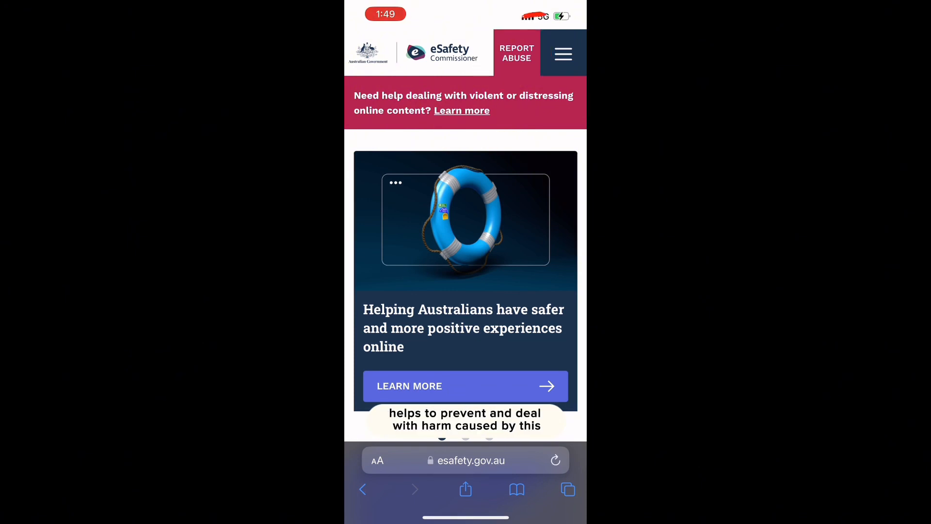
- Go to Report Abuse from the header and read through the reportable harm types
left_click(516, 53)
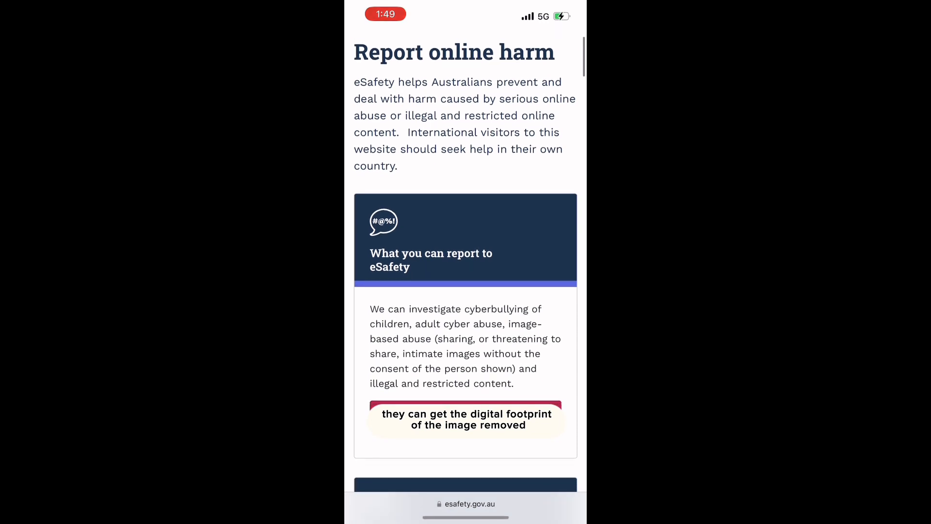
scroll("down", 3)
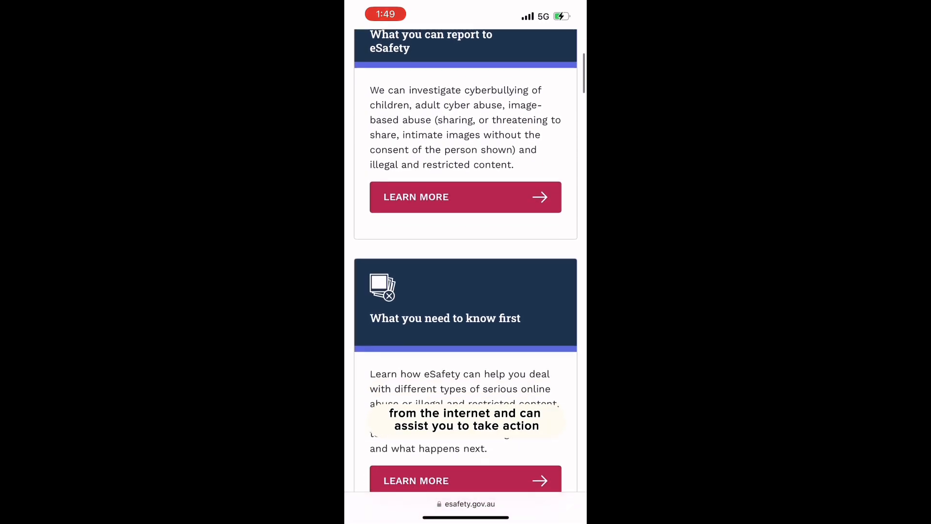
scroll("down", 3)
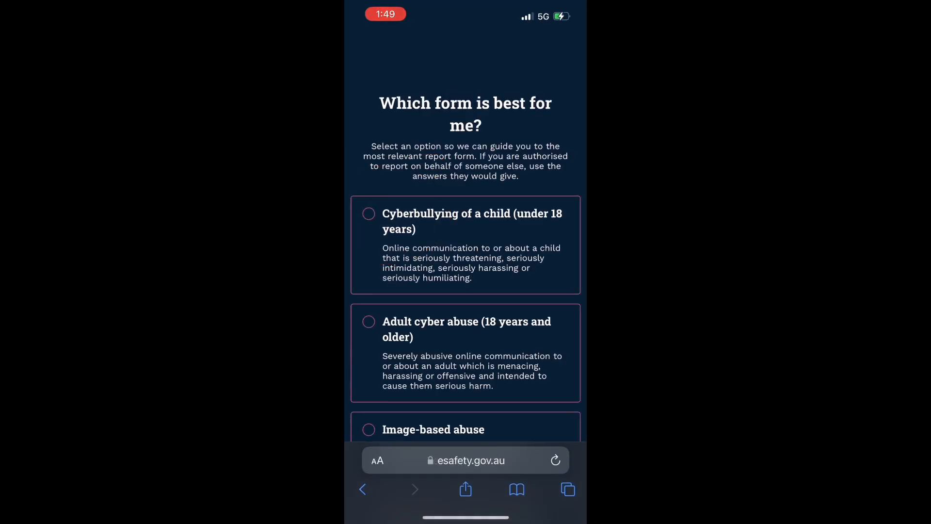
- Pick Image-based abuse from the form options and start its report via Report Now
scroll("down", 3)
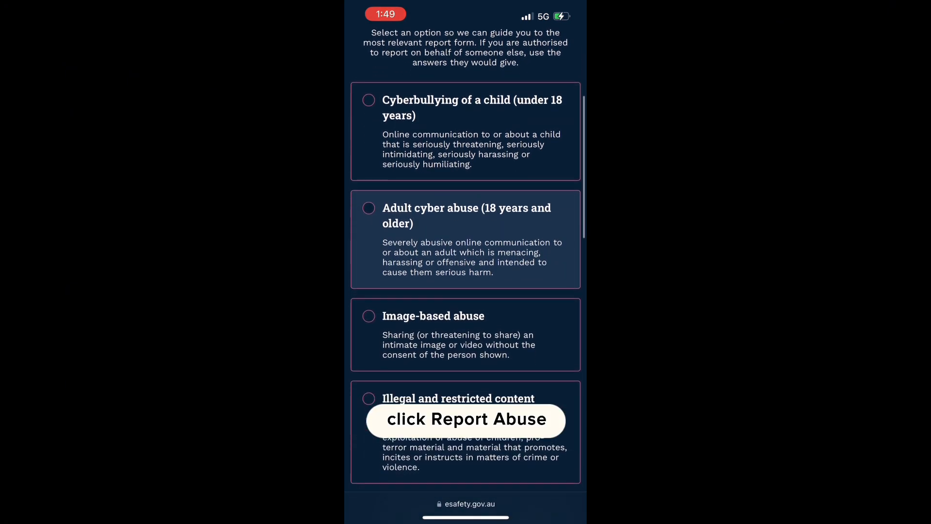
scroll("down", 3)
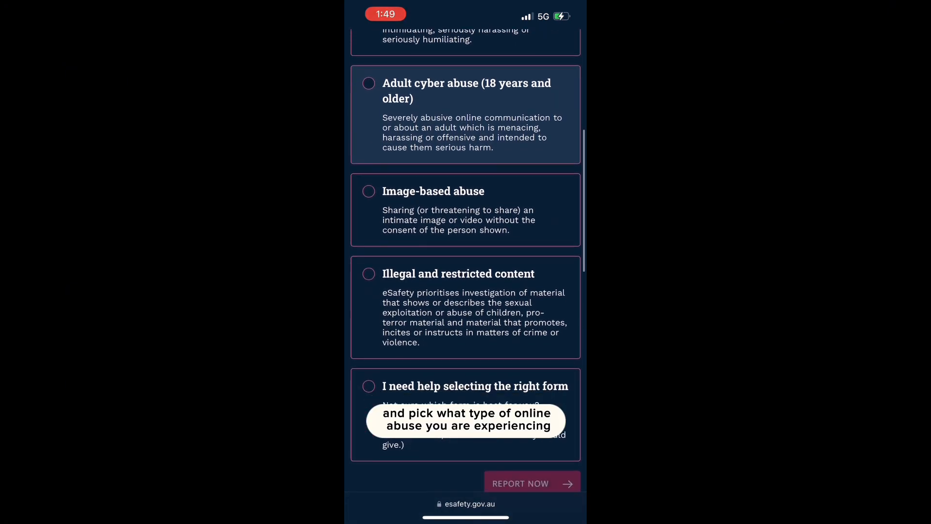
left_click(531, 483)
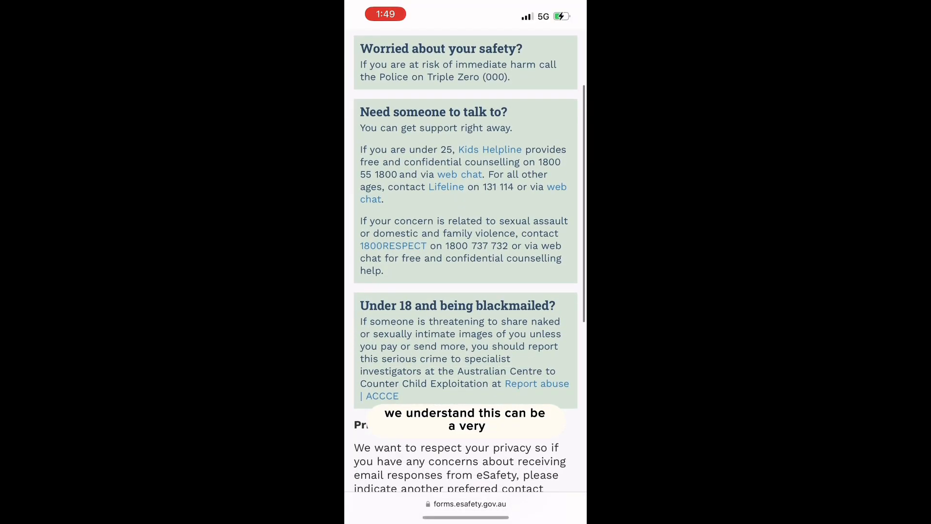
scroll("down", 3)
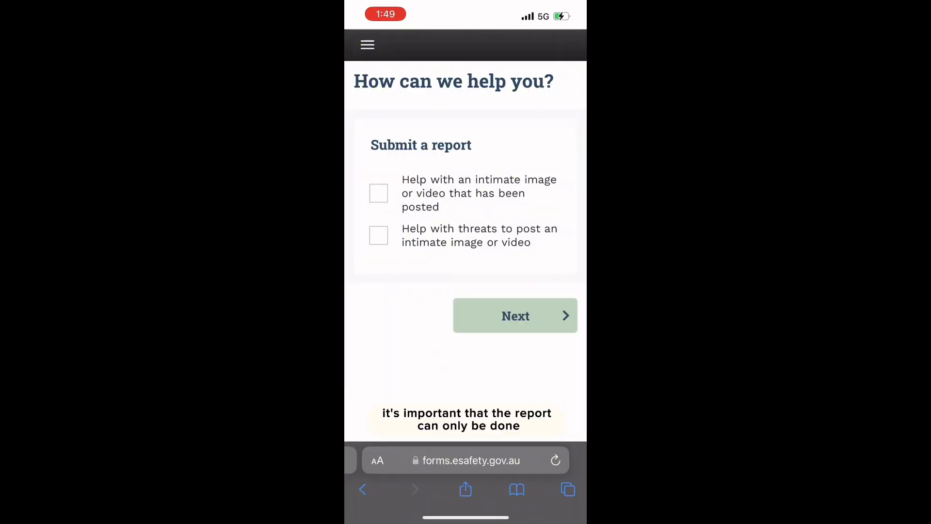
- Report a posted intimate image, with both people living in Australia and the victim in WA
left_click(378, 193)
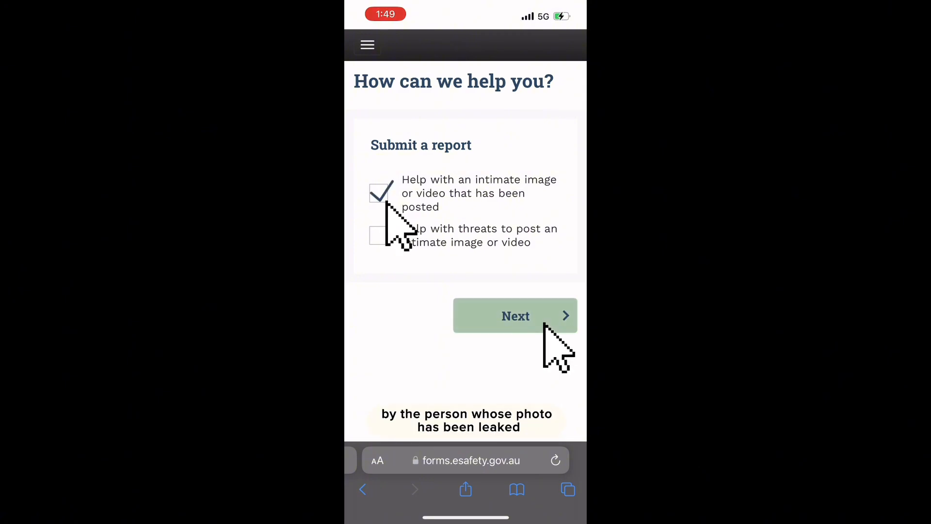
left_click(515, 316)
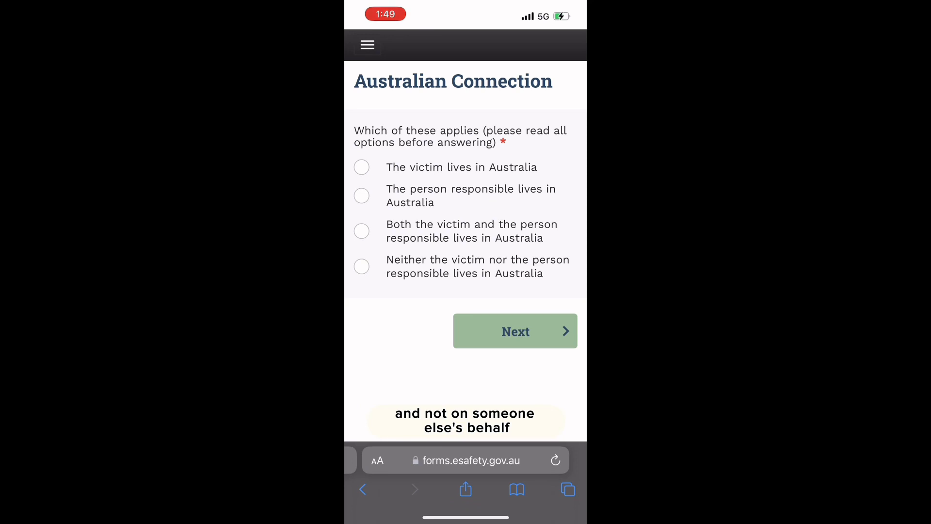
left_click(361, 231)
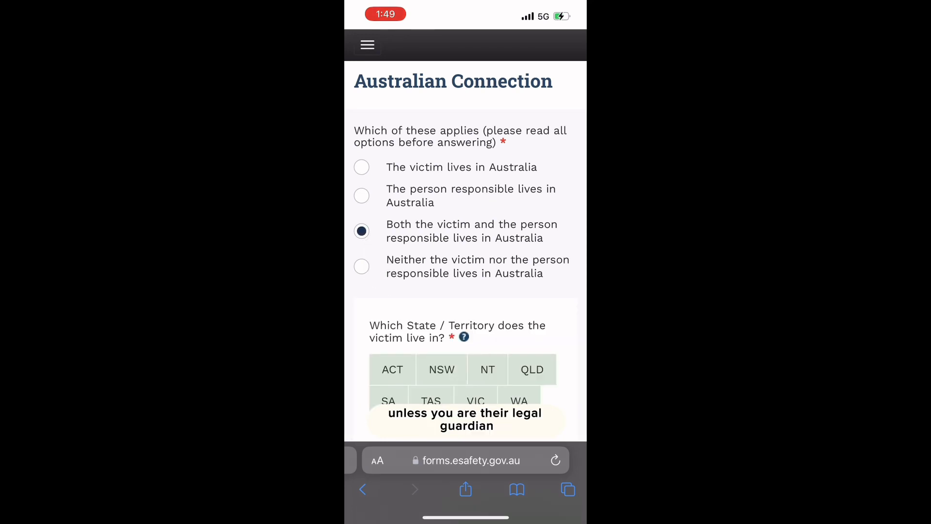
left_click(518, 401)
type("60")
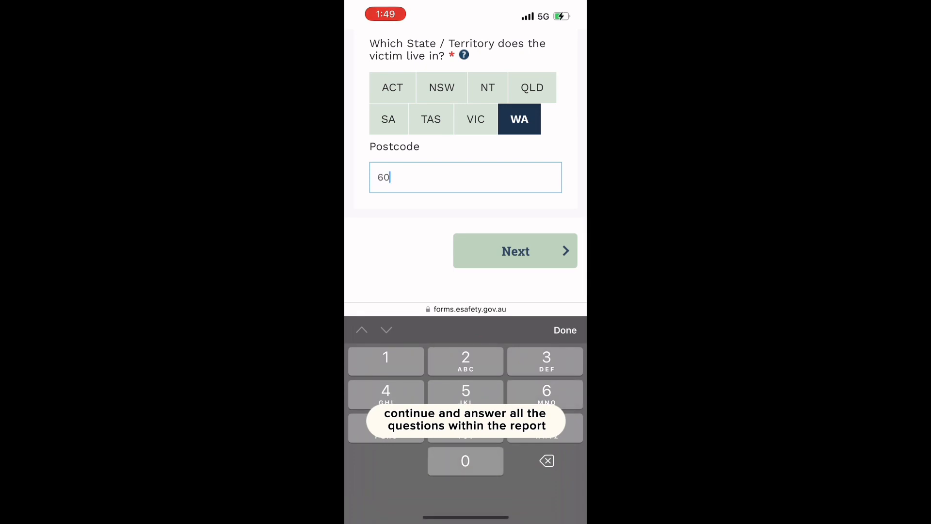
- State the intimate image is of the reporter and move on toward the police-involvement question
left_click(515, 250)
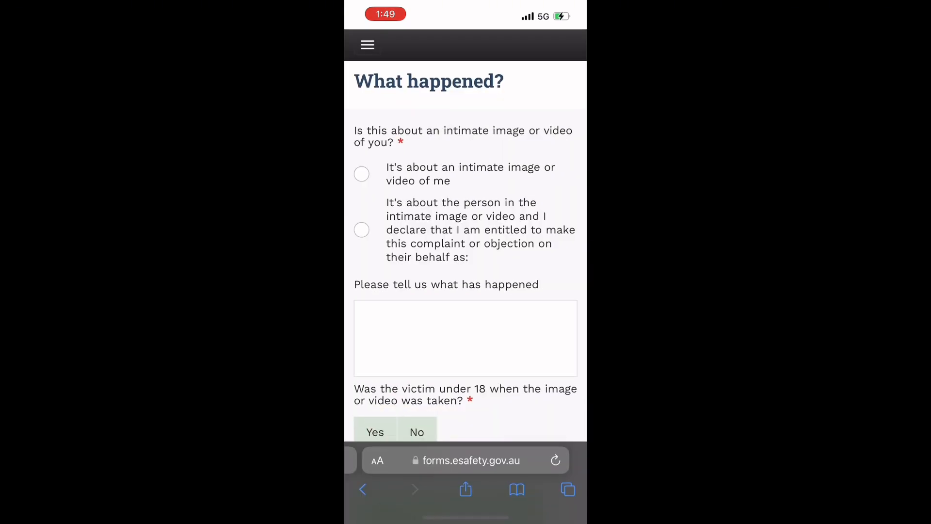
left_click(362, 174)
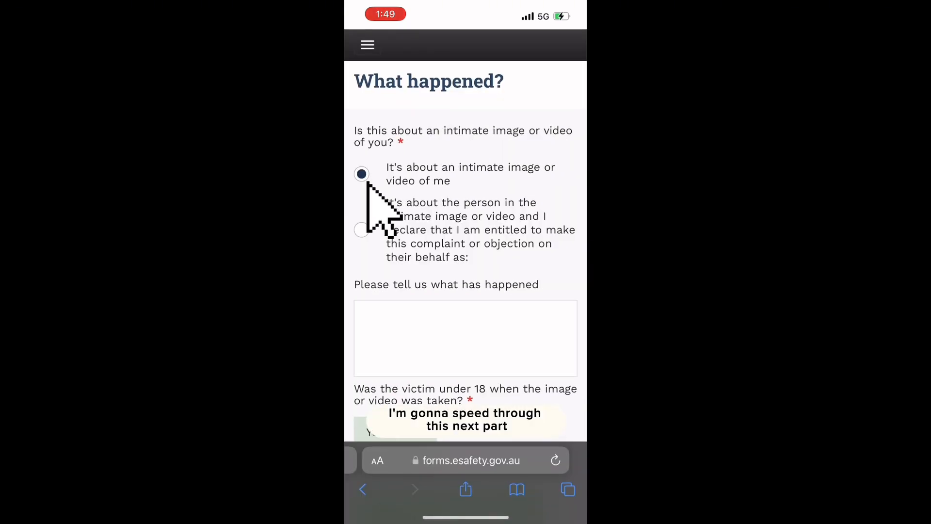
scroll("down", 3)
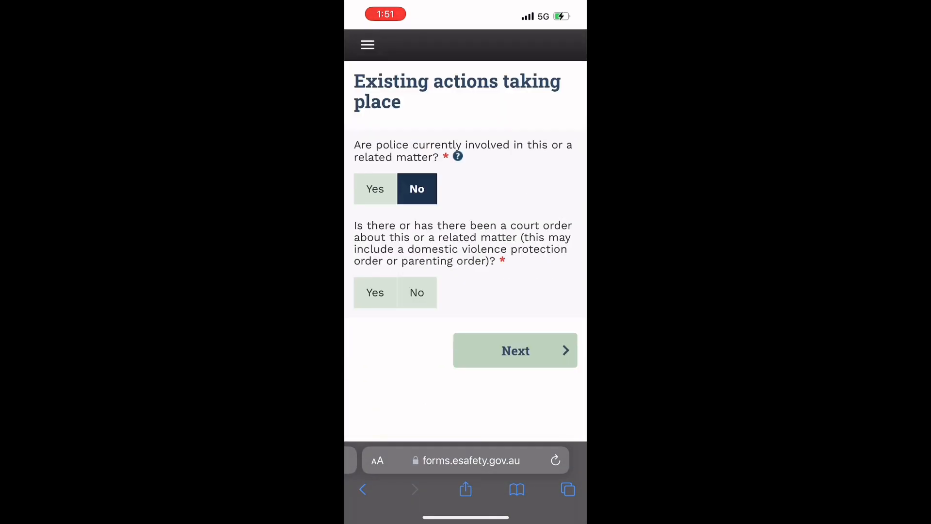
- Enter the mock first and last name ('Project') on the Your details step
left_click(514, 351)
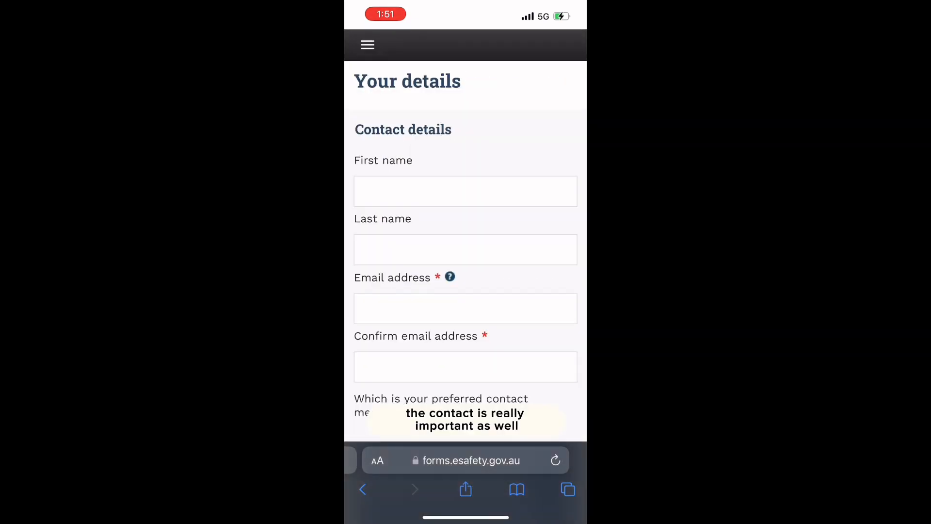
left_click(465, 191)
type("YE")
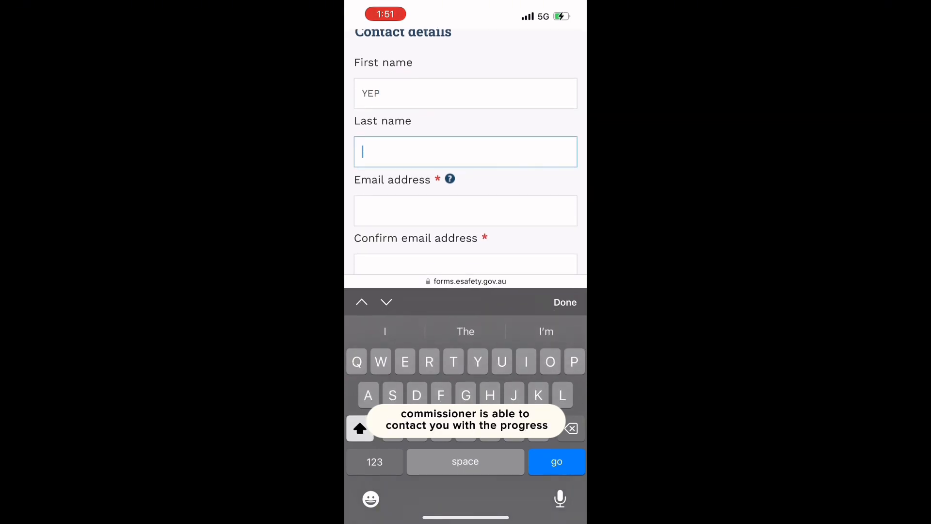
type("Proje")
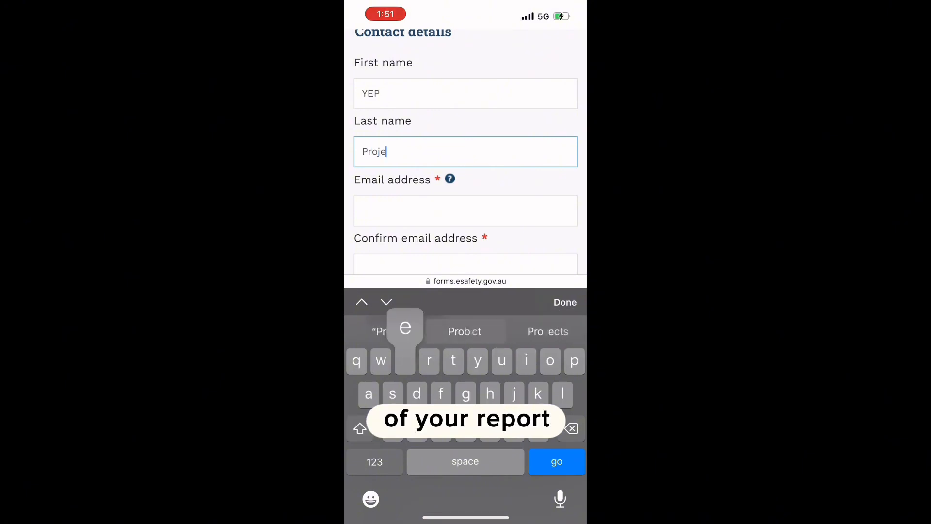
type("ct")
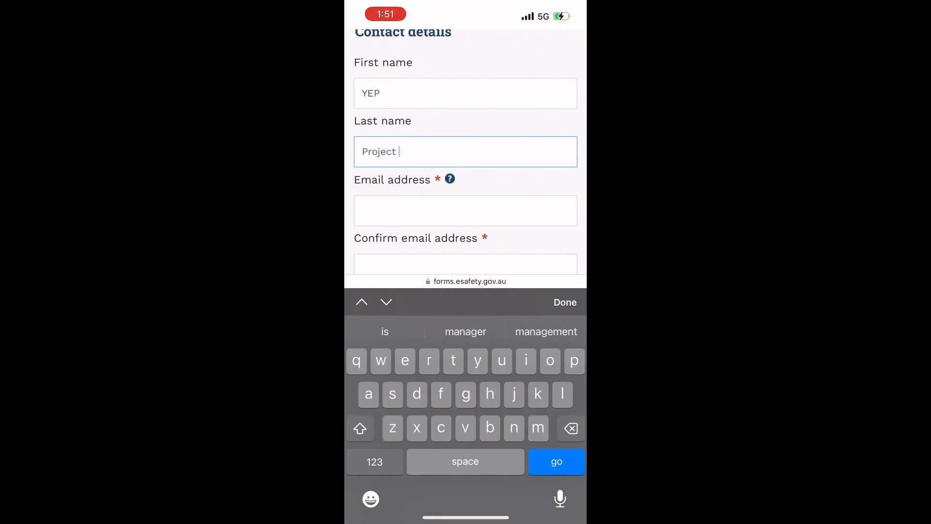
- Enter a hotmail email address as the contact email
left_click(465, 211)
type("yep@")
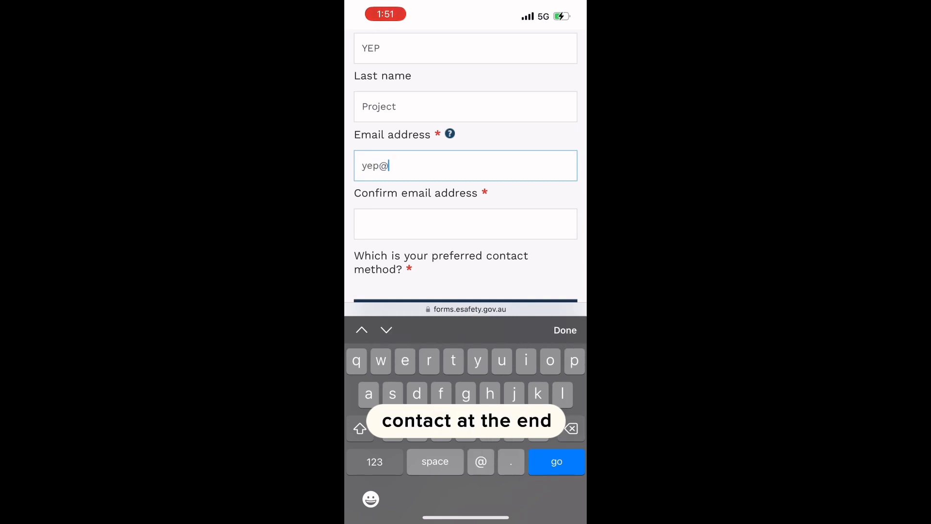
type("hotmail")
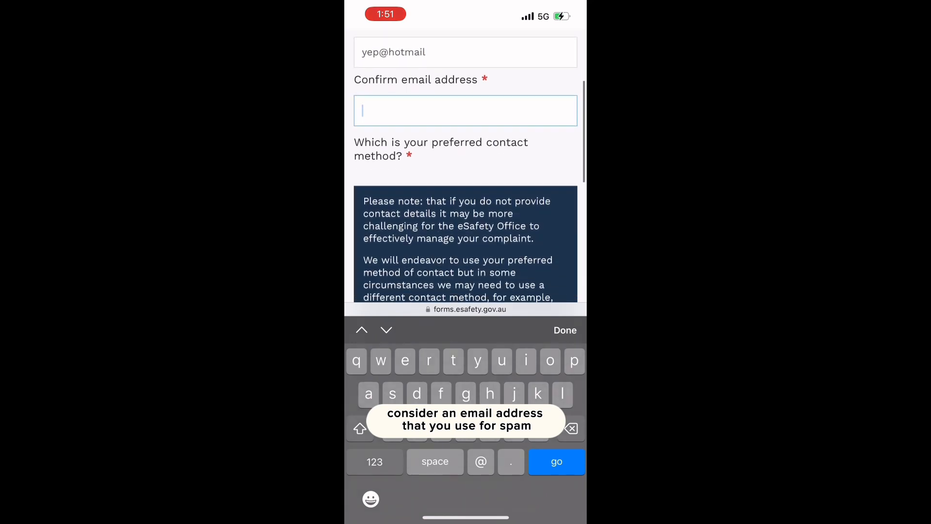
- Request an emailed copy of the report and answer Yes to future contact
scroll("down", 3)
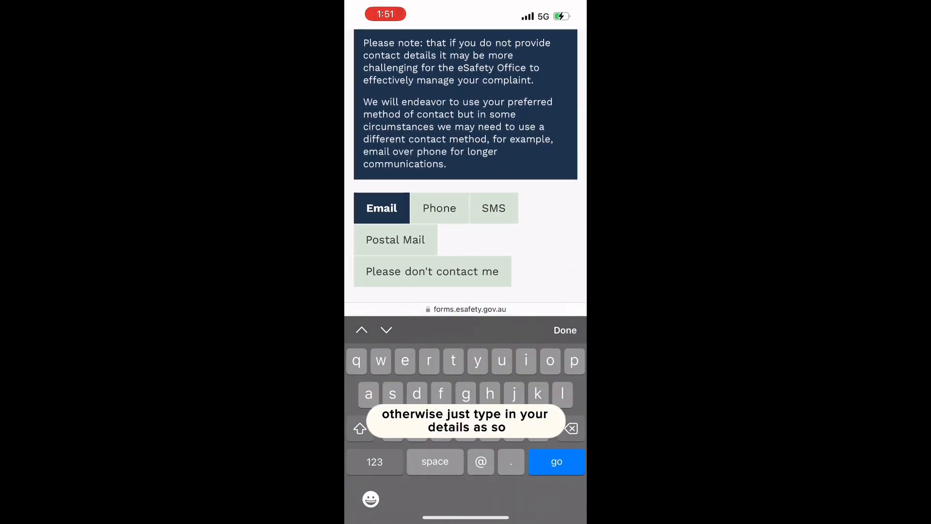
scroll("up", 3)
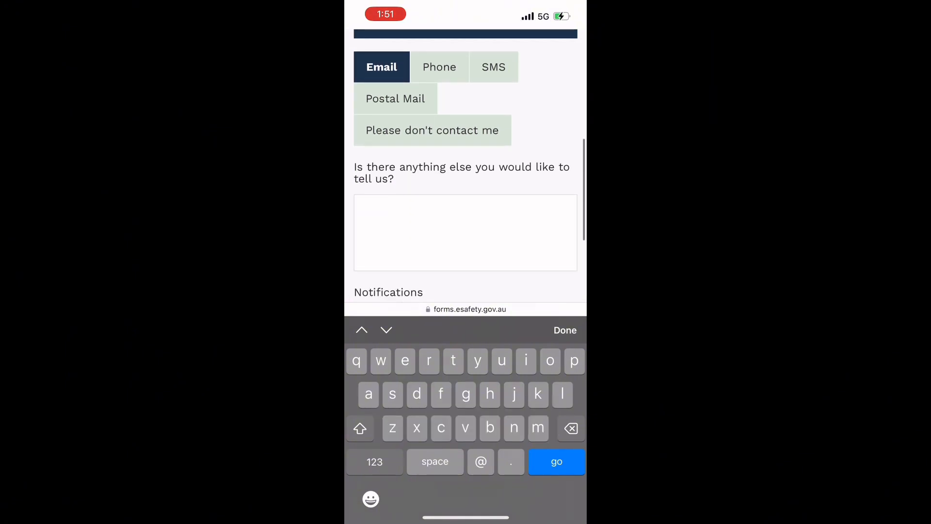
scroll("down", 3)
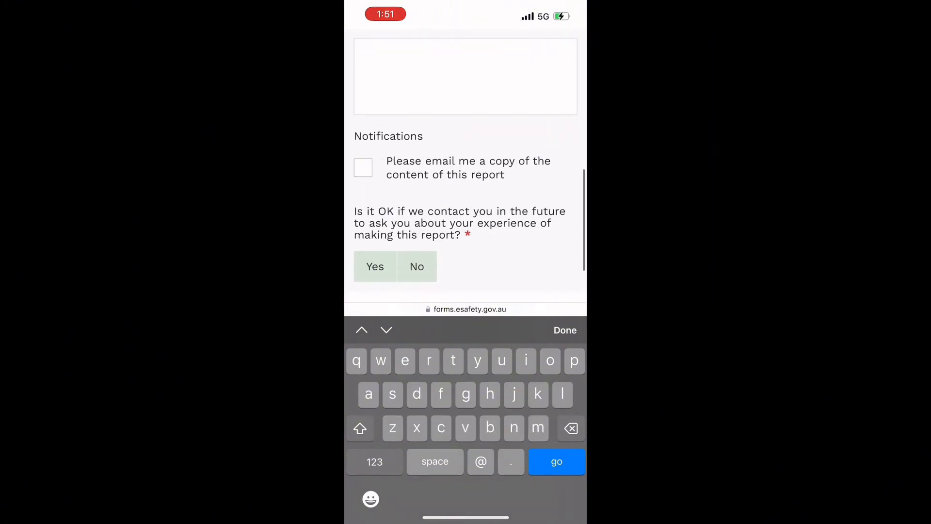
left_click(362, 167)
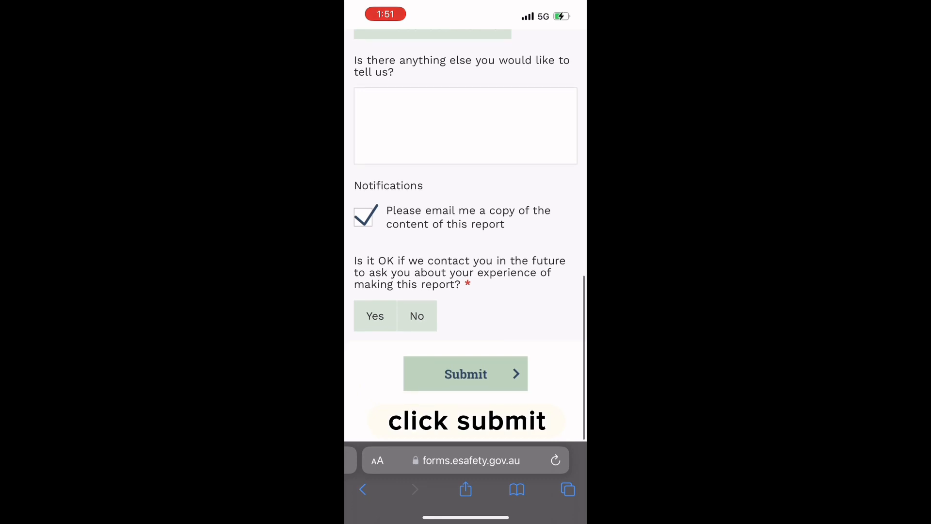
scroll("up", 3)
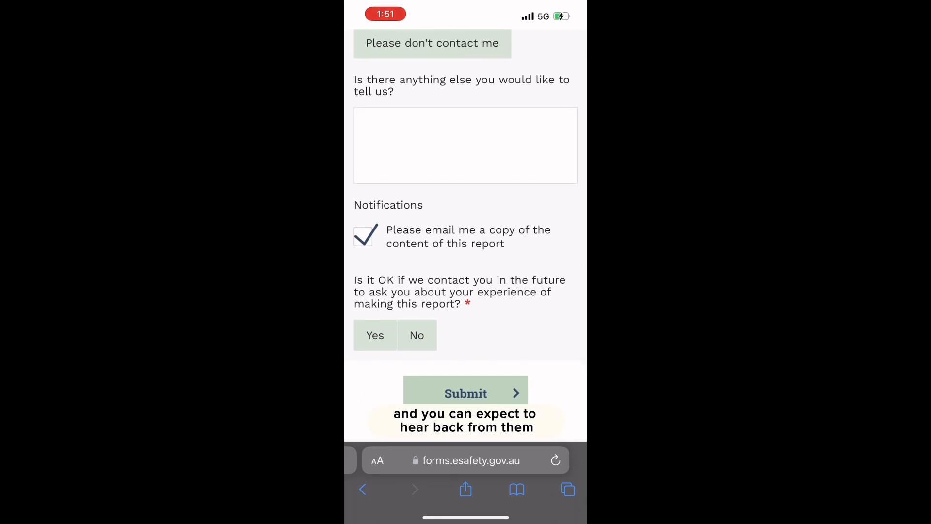
left_click(375, 335)
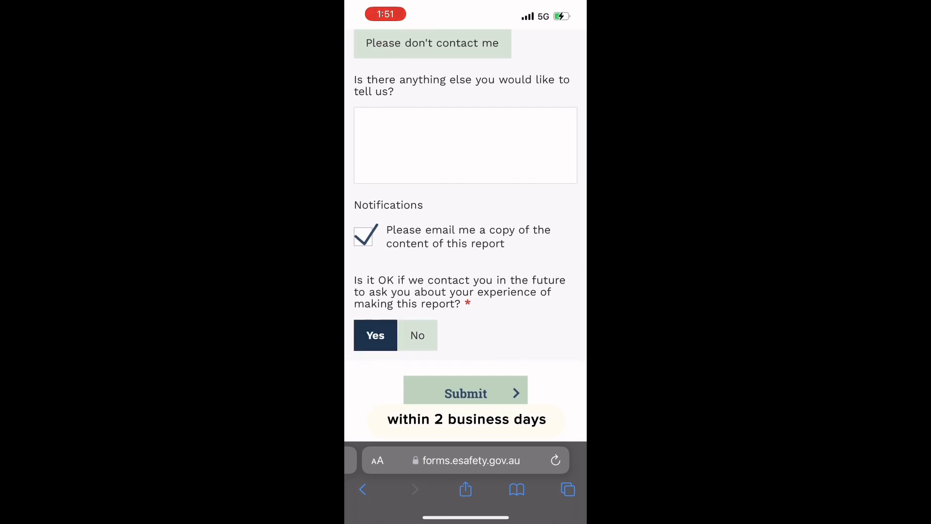